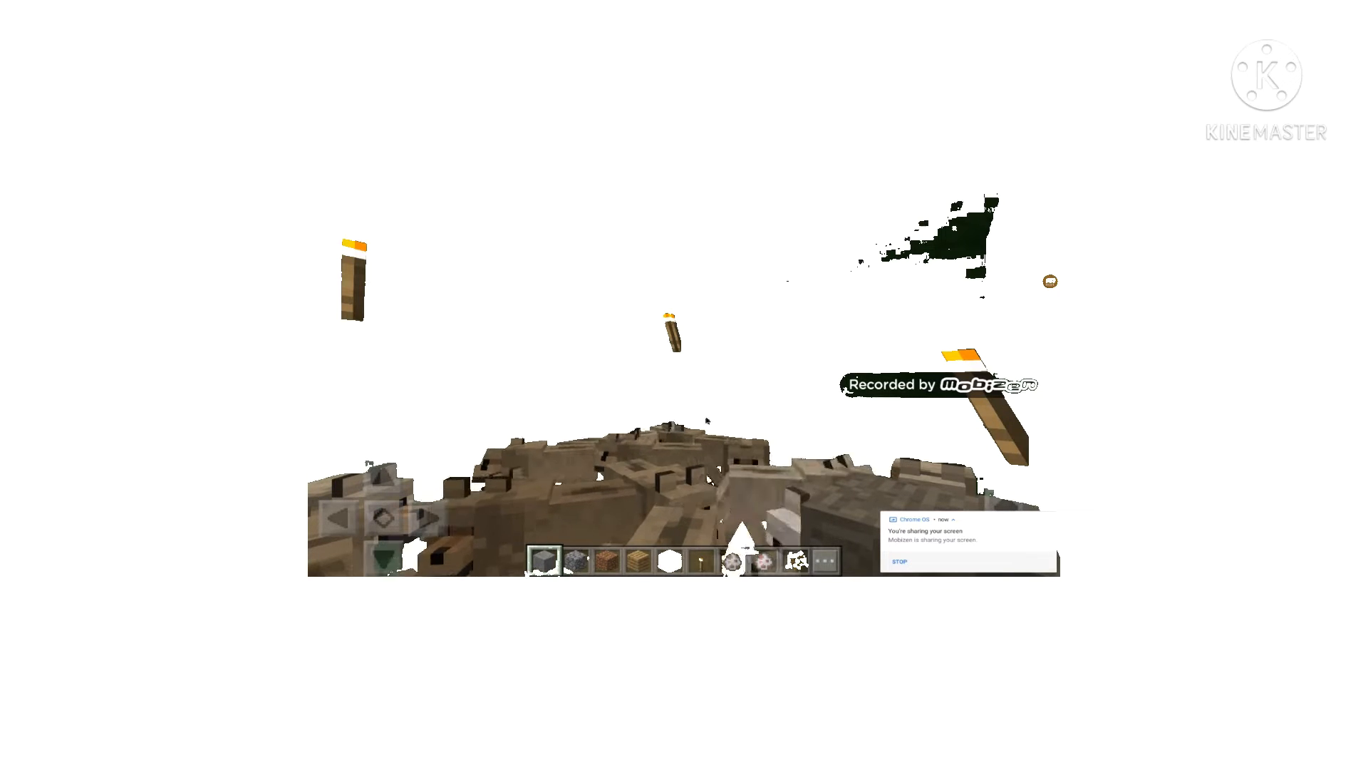
# Step: Pause and resume via Back to Game, then equip the Spawn Sheep egg from the hotbar
pyautogui.press('Escape')
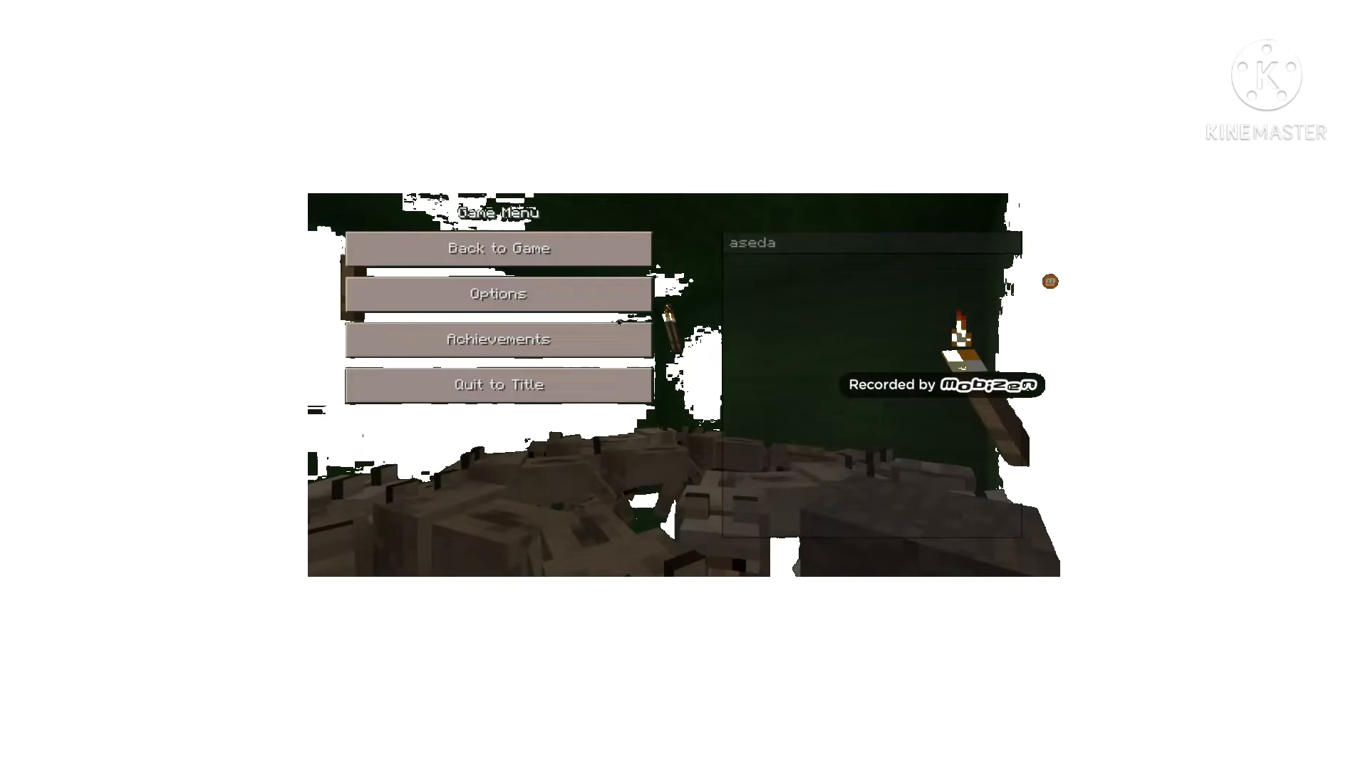
pyautogui.click(498, 248)
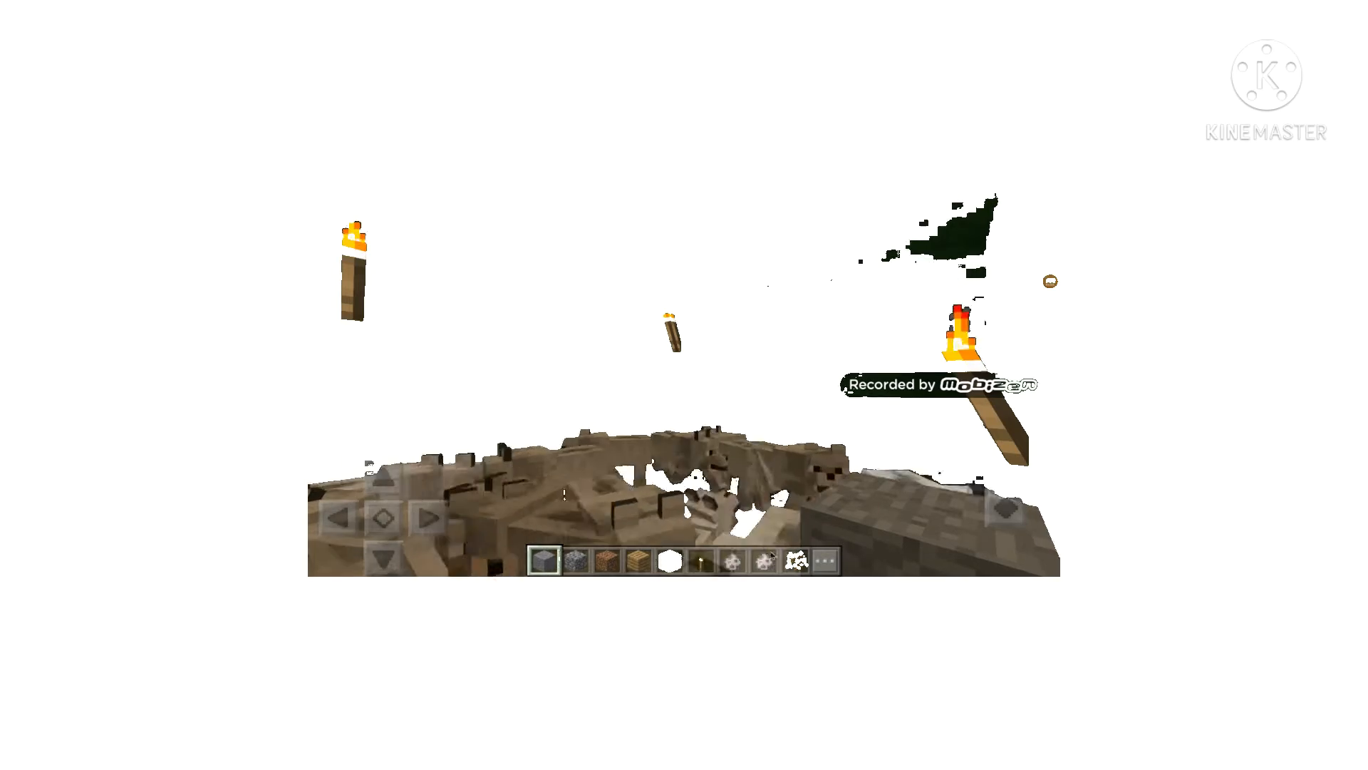
pyautogui.click(761, 560)
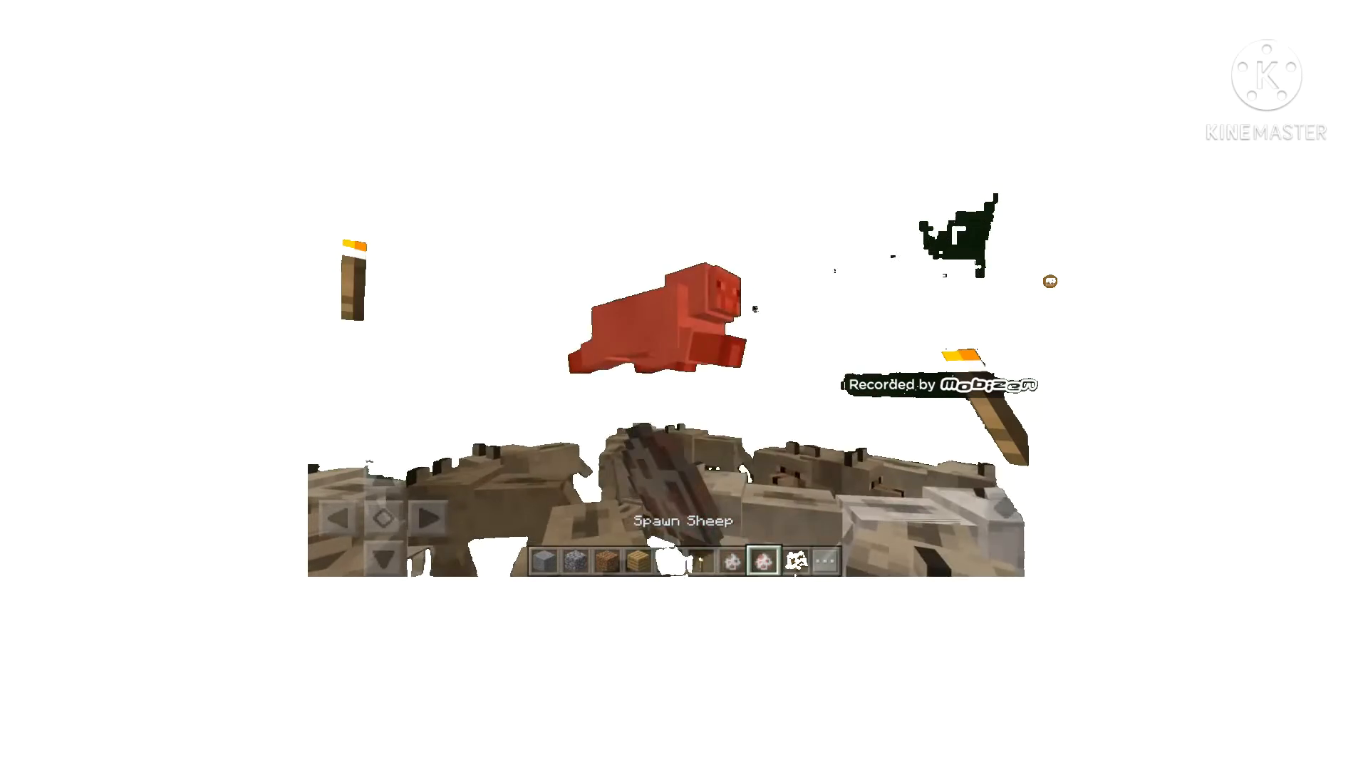